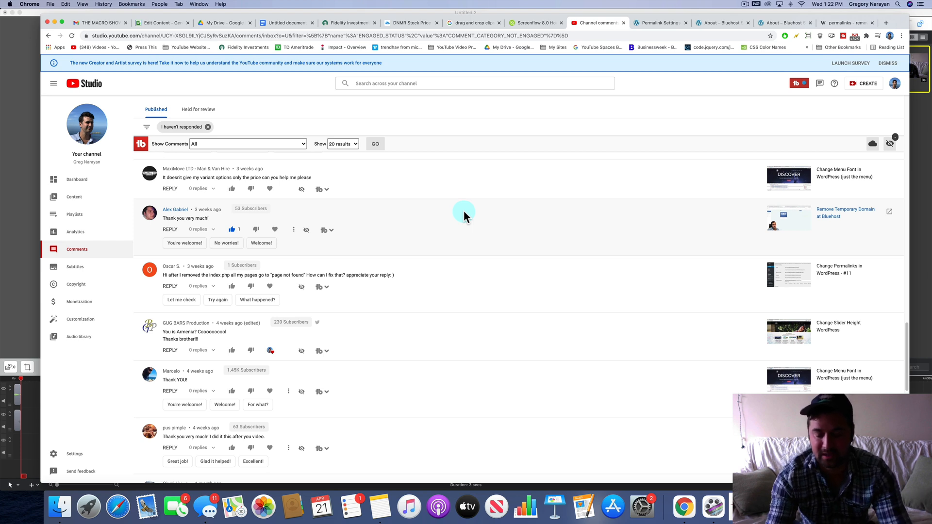
mouse_move(524, 135)
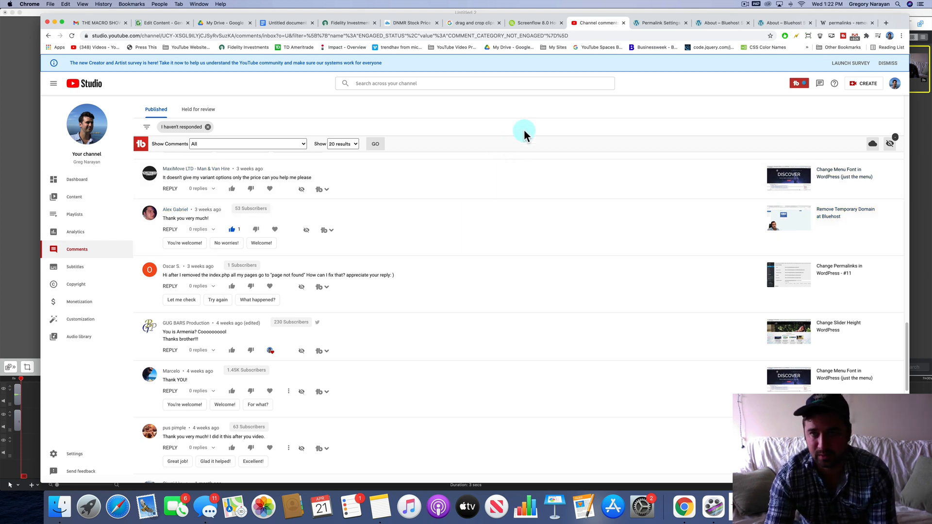
mouse_move(554, 96)
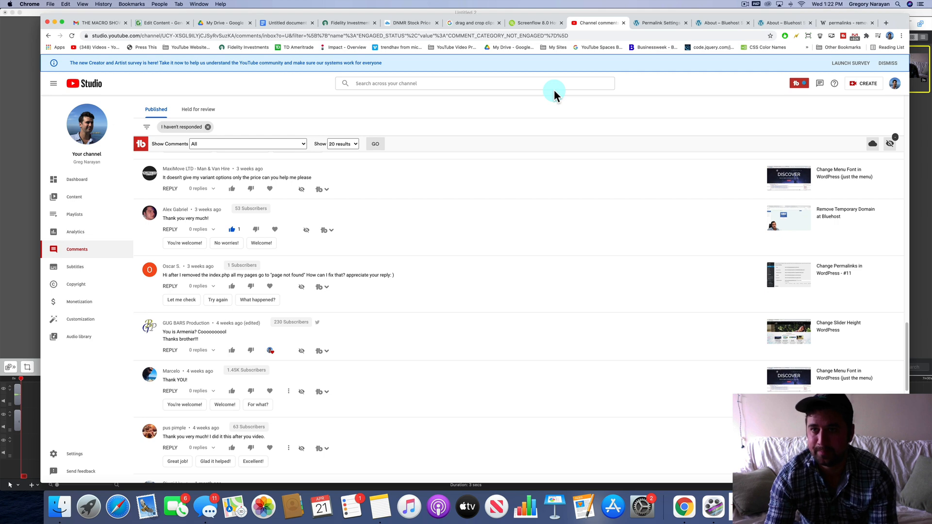
Switch from YouTube Studio to the blog's About – Bluehost browser tab
left_click(721, 23)
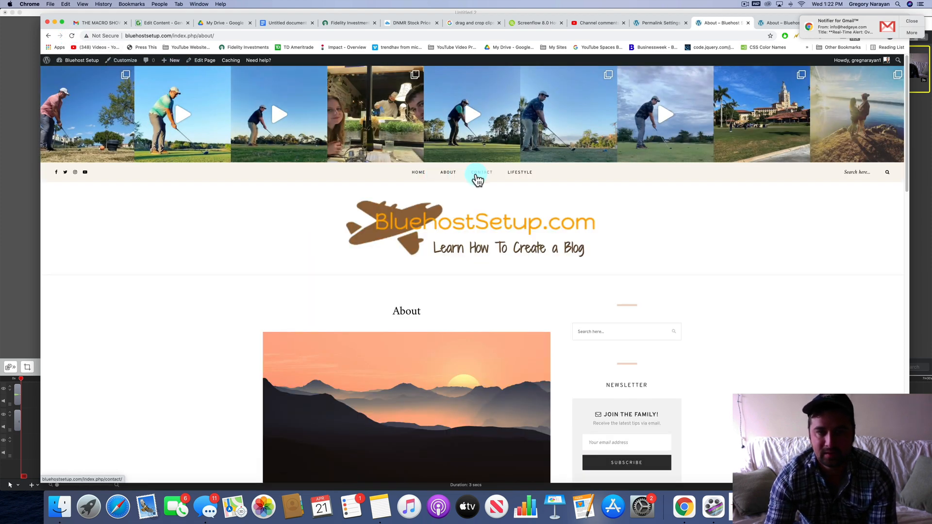
Check the Contact page, then switch Permalinks from the custom /index.php/ structure to Post name and save
left_click(481, 172)
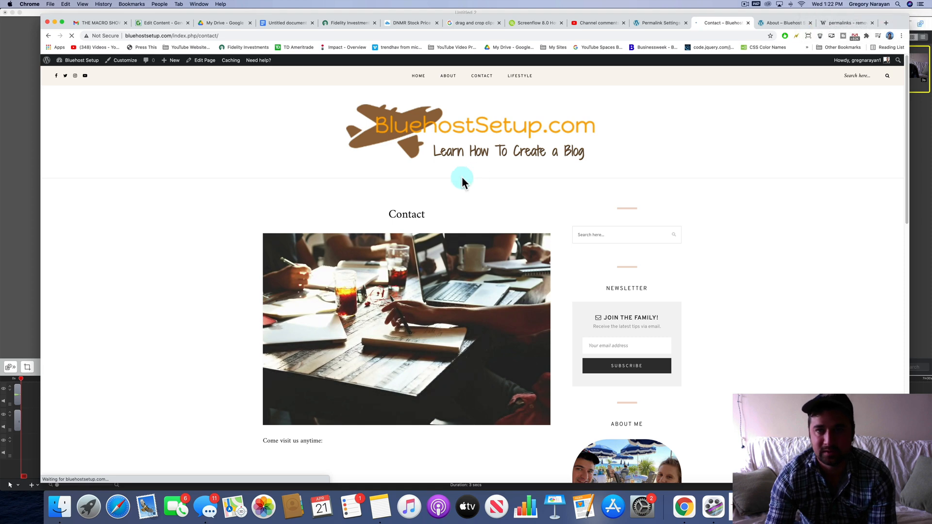
left_click(660, 23)
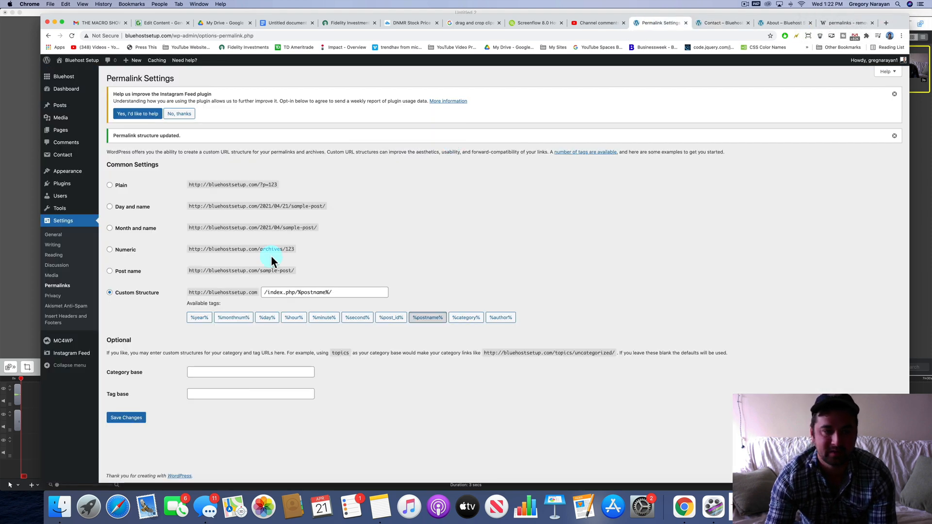
left_click(324, 292)
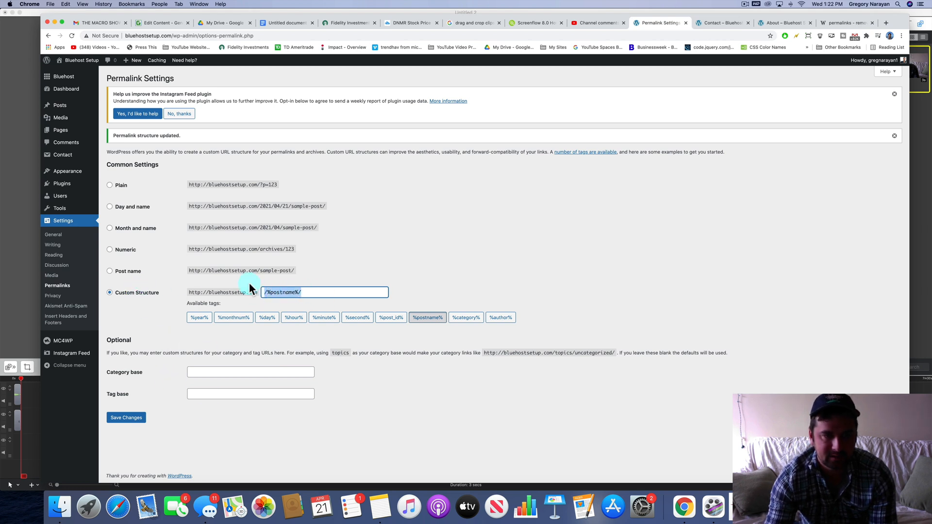
left_click(109, 271)
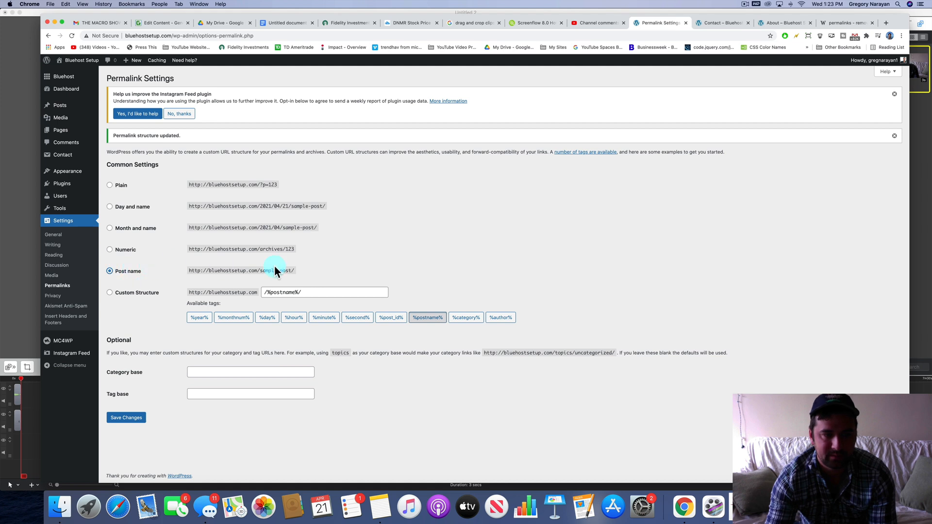
left_click(125, 418)
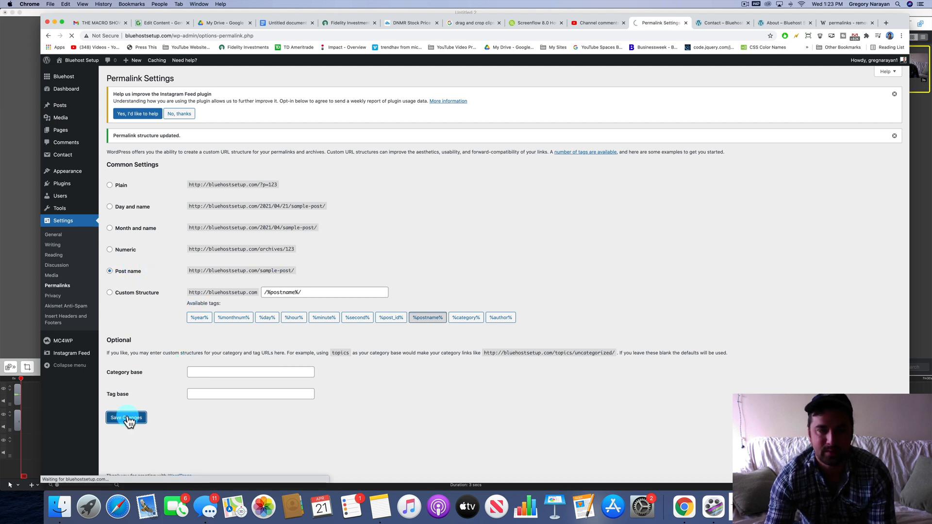
left_click(125, 417)
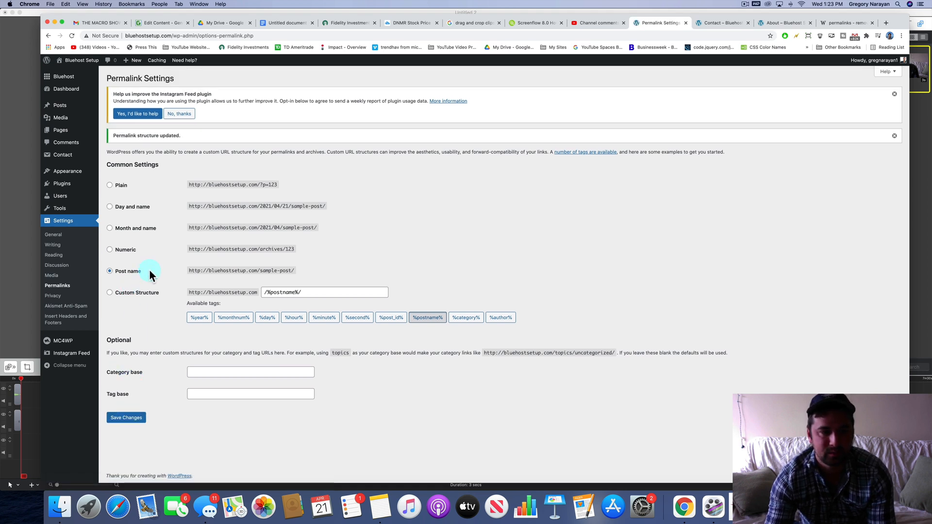
mouse_move(722, 23)
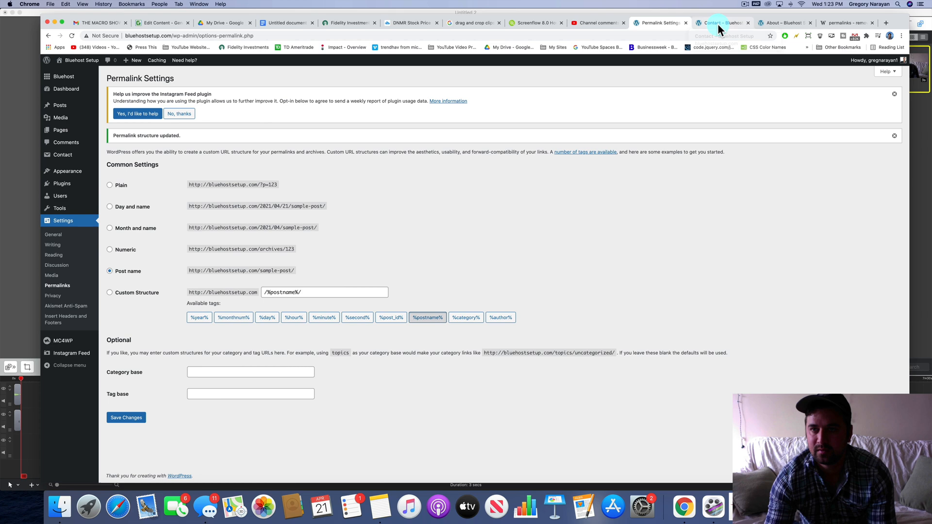
Return to the Contact tab, now loading at bluehostsetup.com/contact/ without index.php
left_click(722, 23)
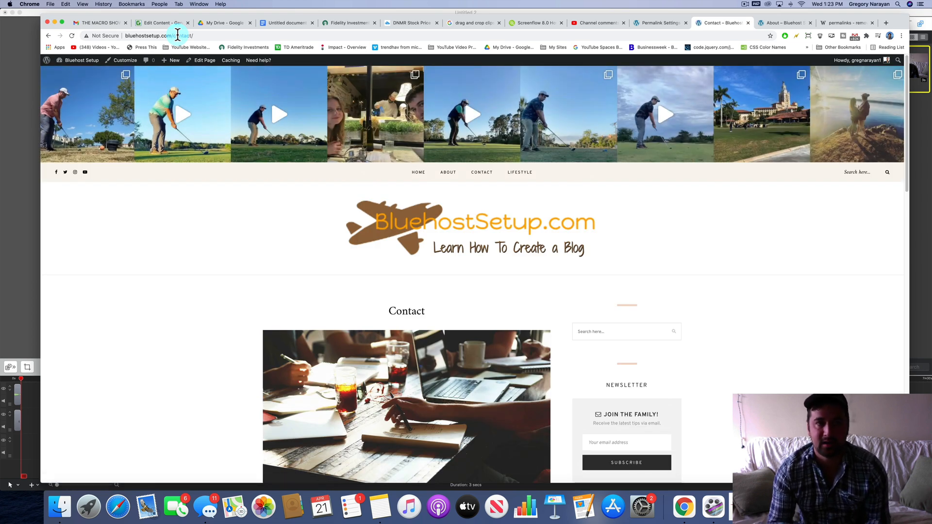
mouse_move(168, 47)
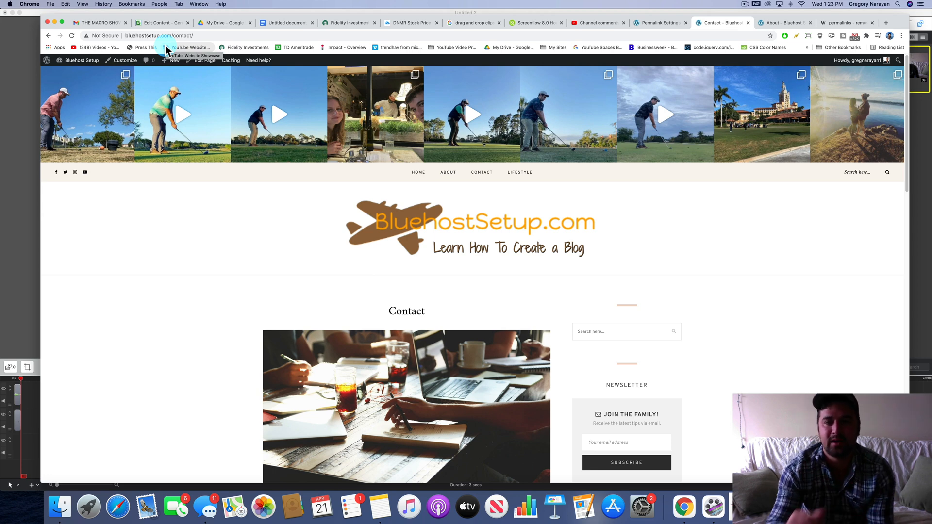
mouse_move(728, 34)
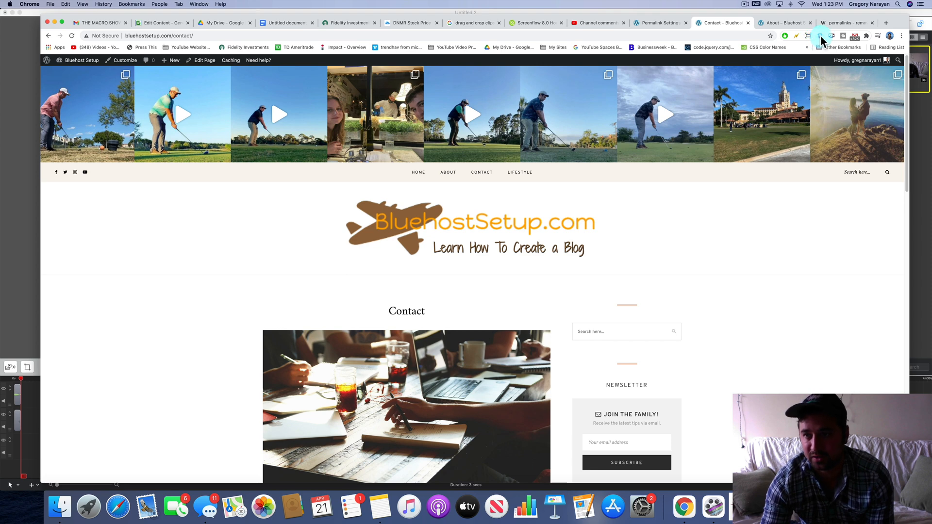
Use the Clear Cache extension from the toolbar to flush the browser cache for fresh page loads
right_click(821, 36)
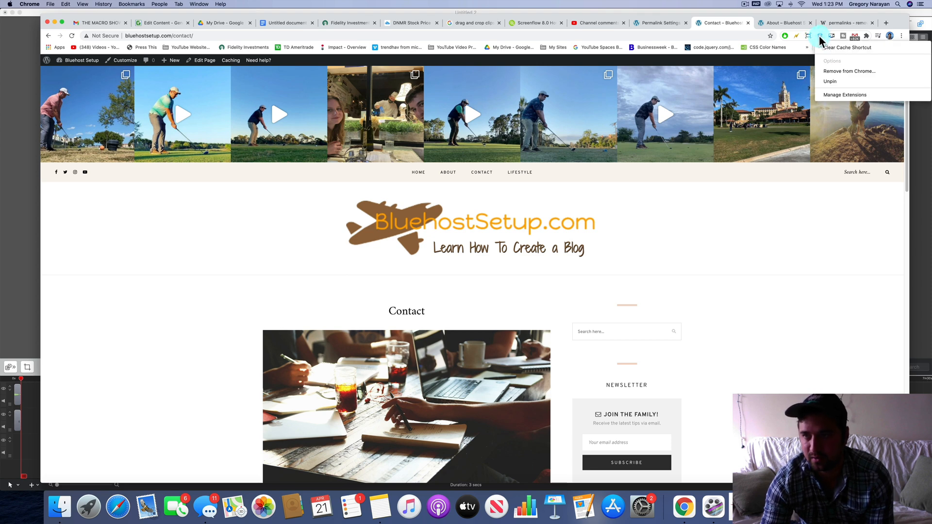
left_click(845, 94)
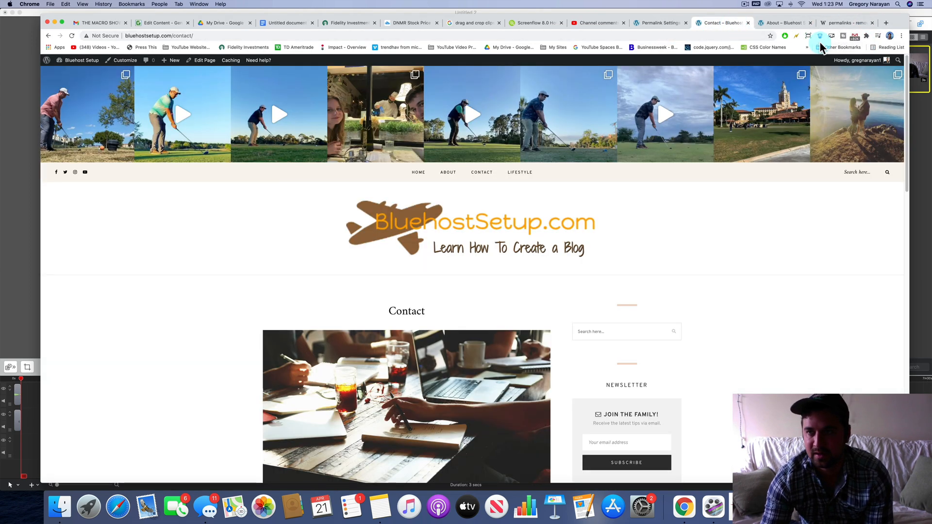
left_click(819, 35)
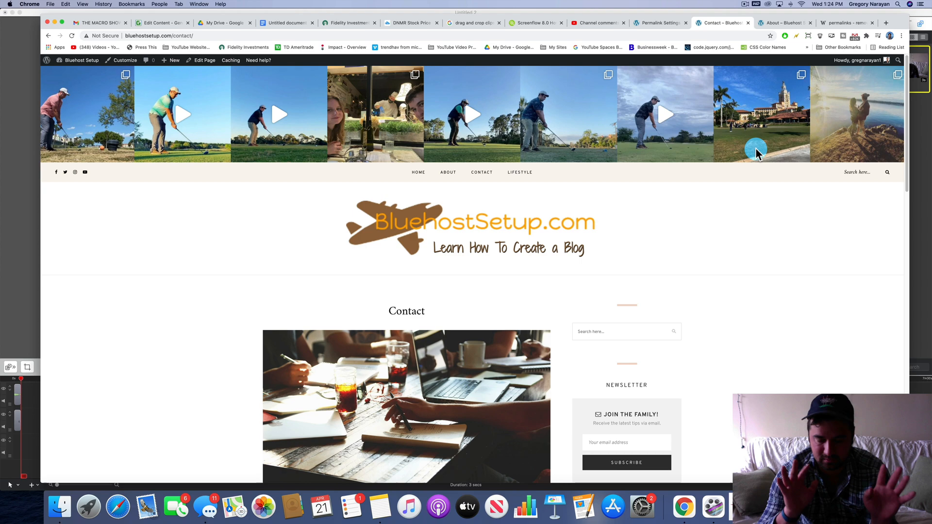
scroll("down", 3)
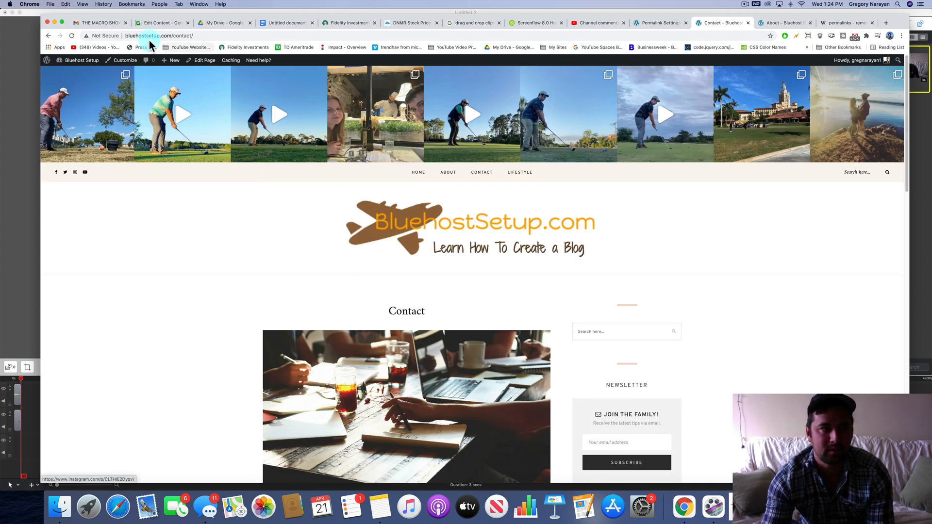
Reload Contact, go to Dashboard > Pages > All Pages and open the Contact page in the editor
left_click(80, 60)
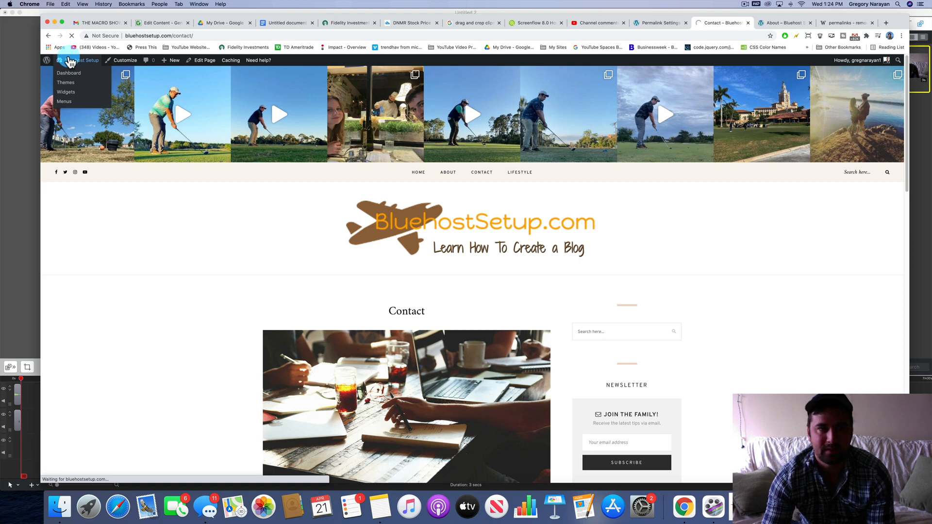
left_click(69, 72)
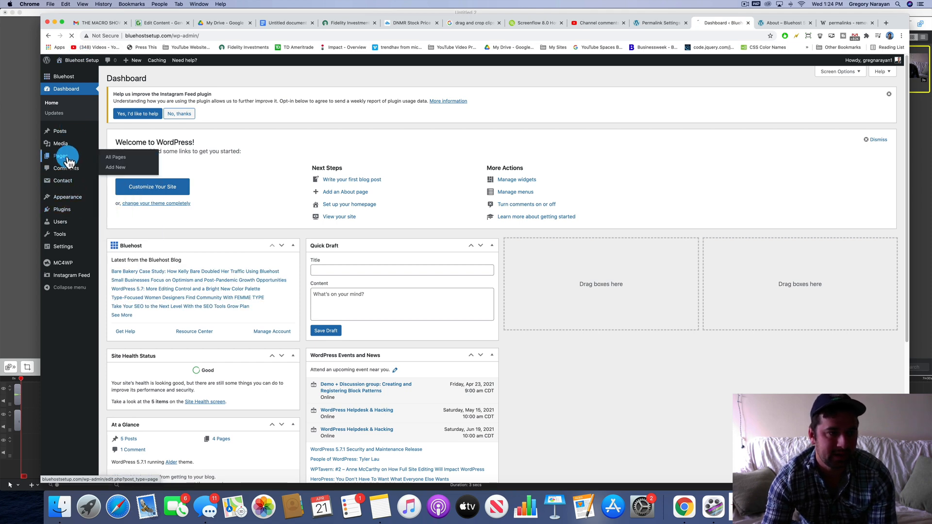
left_click(116, 157)
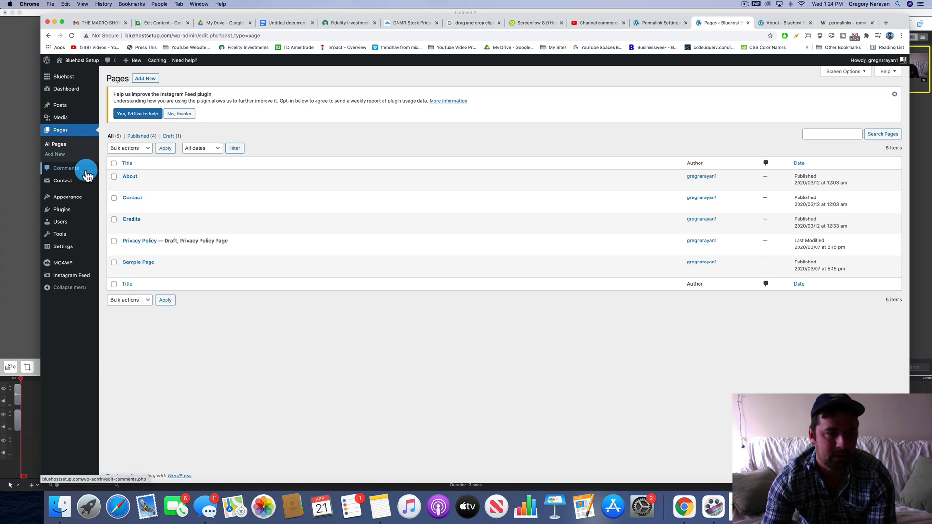
left_click(132, 198)
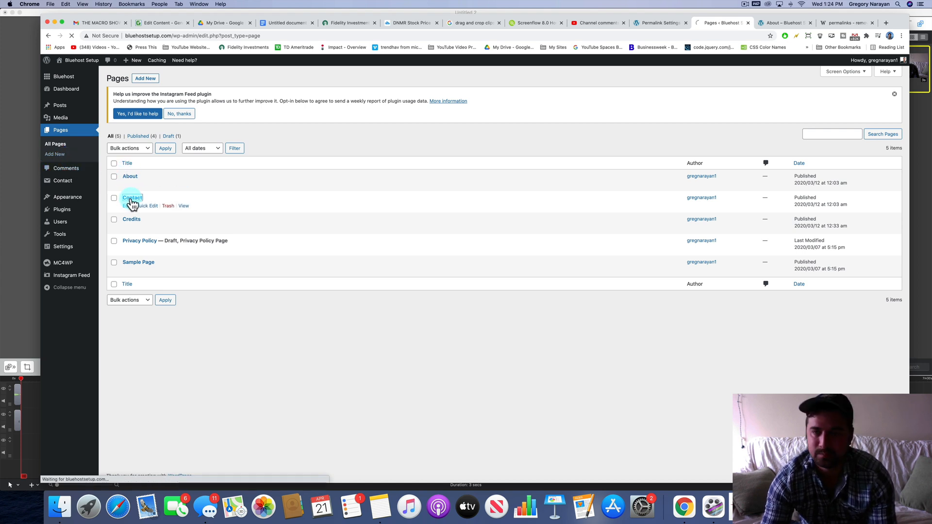
left_click(132, 198)
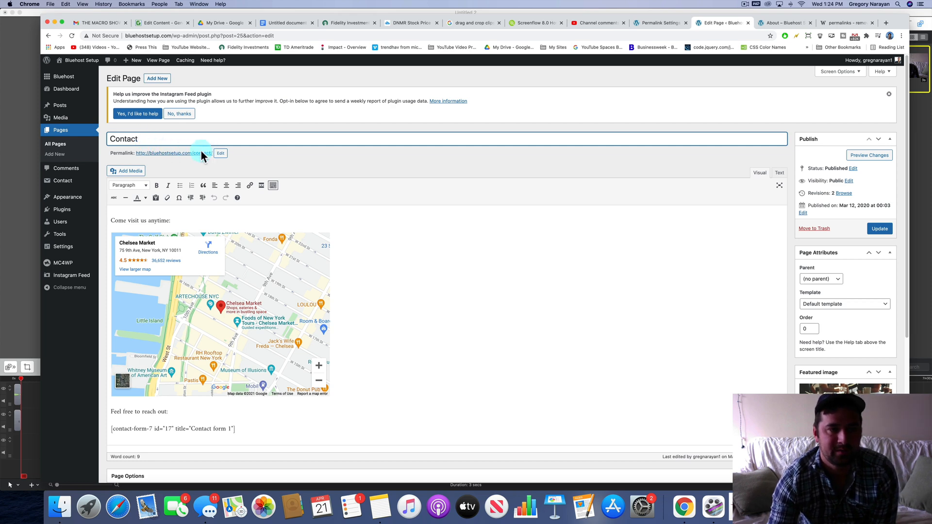
Confirm the Contact slug stays /contact/ unchanged, then head to Appearance > Menus
left_click(220, 154)
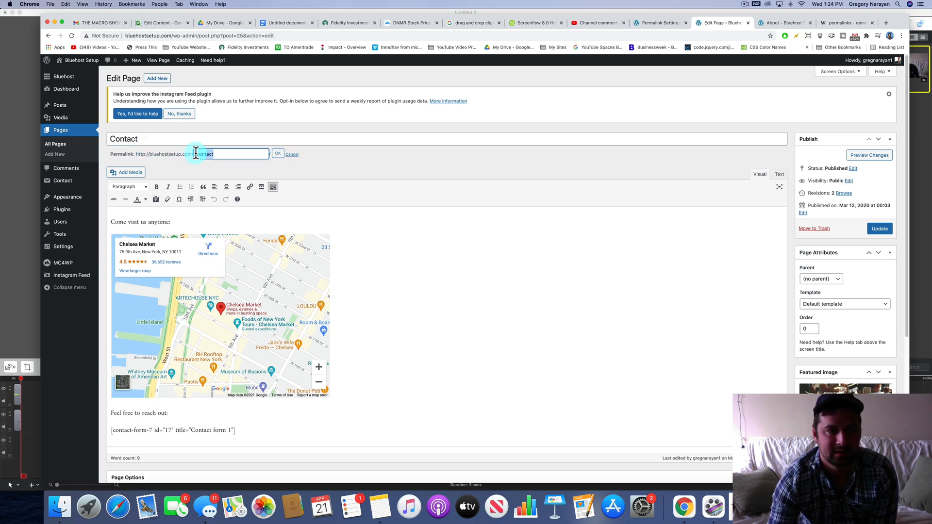
left_click(277, 154)
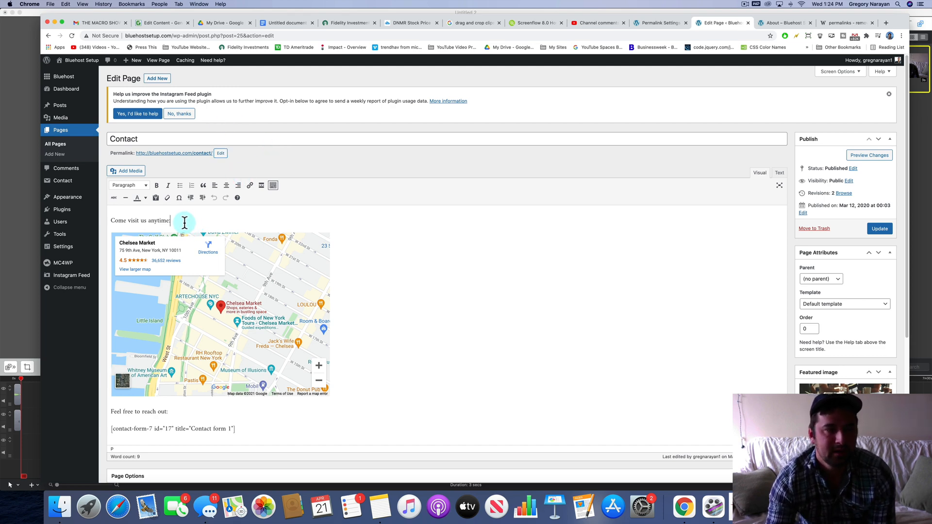
mouse_move(170, 198)
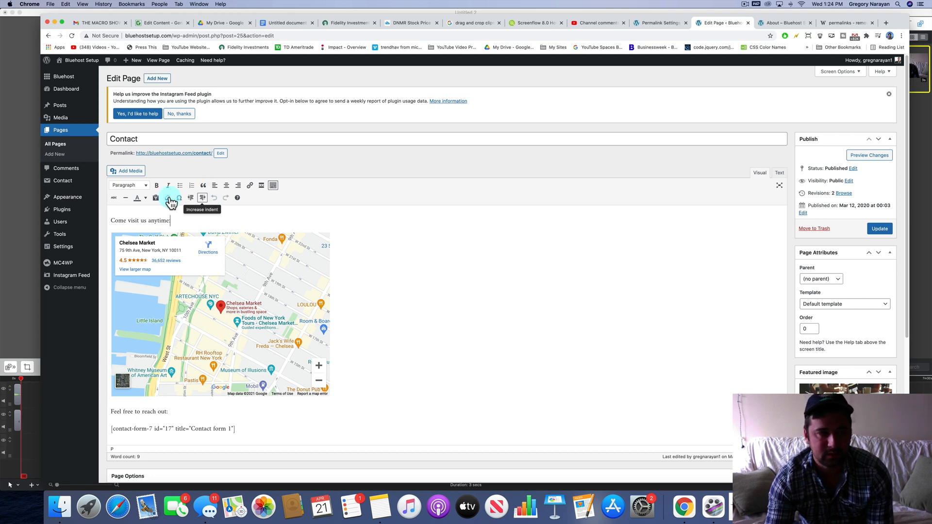
left_click(67, 197)
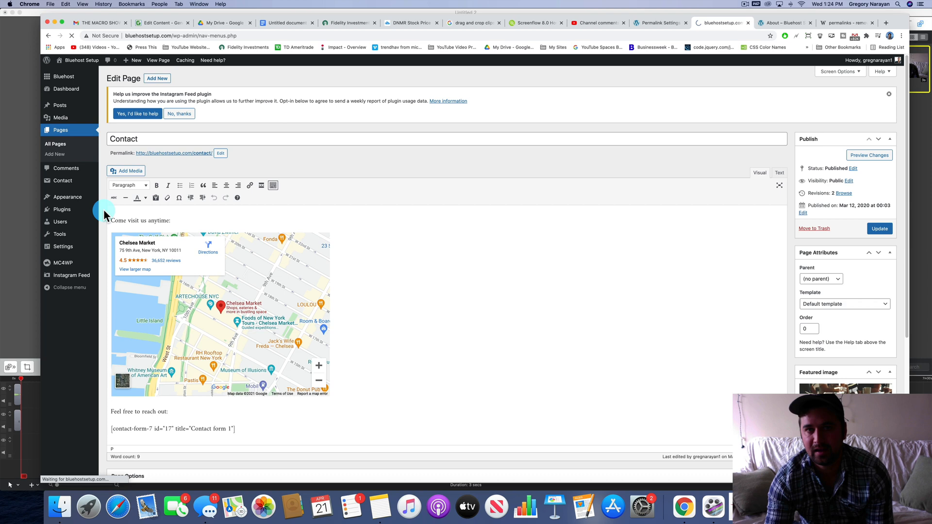
Inspect the Main Menu's Custom Links URL field for index.php, then visit the live homepage
left_click(53, 215)
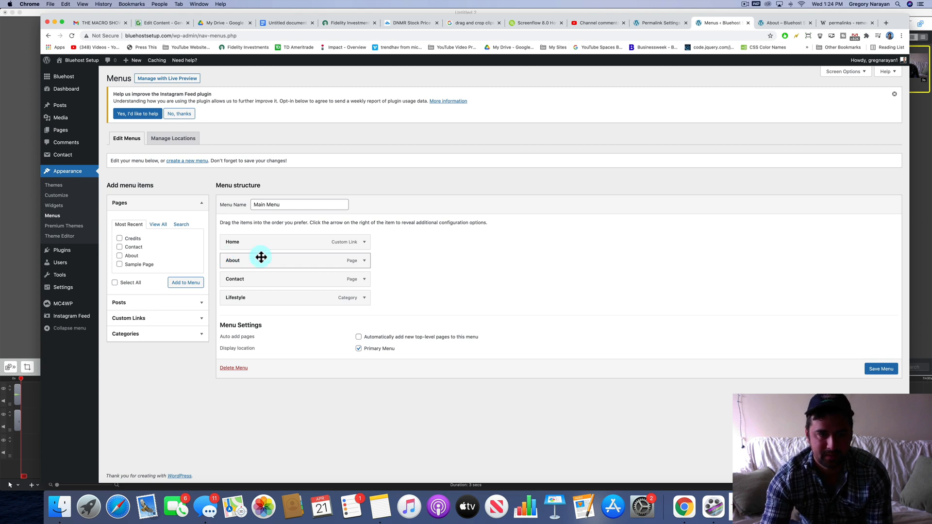
left_click(363, 260)
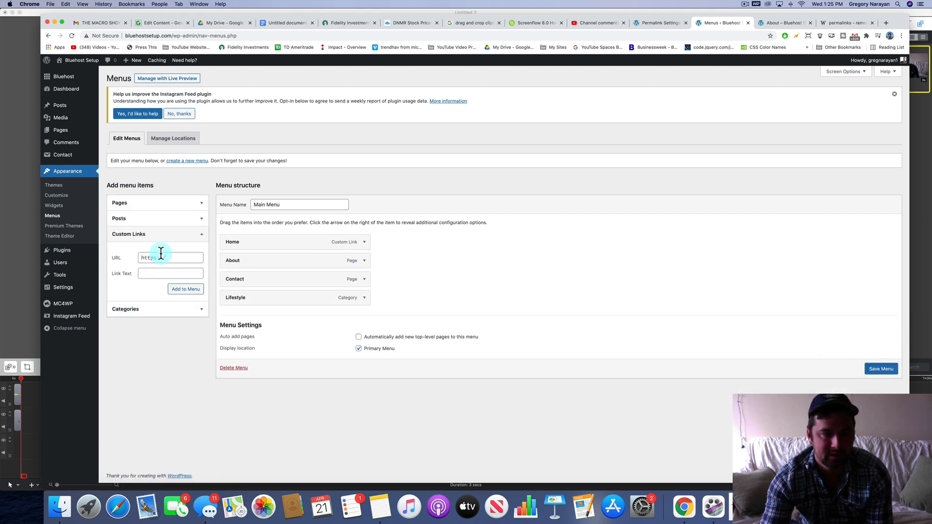
left_click(170, 257)
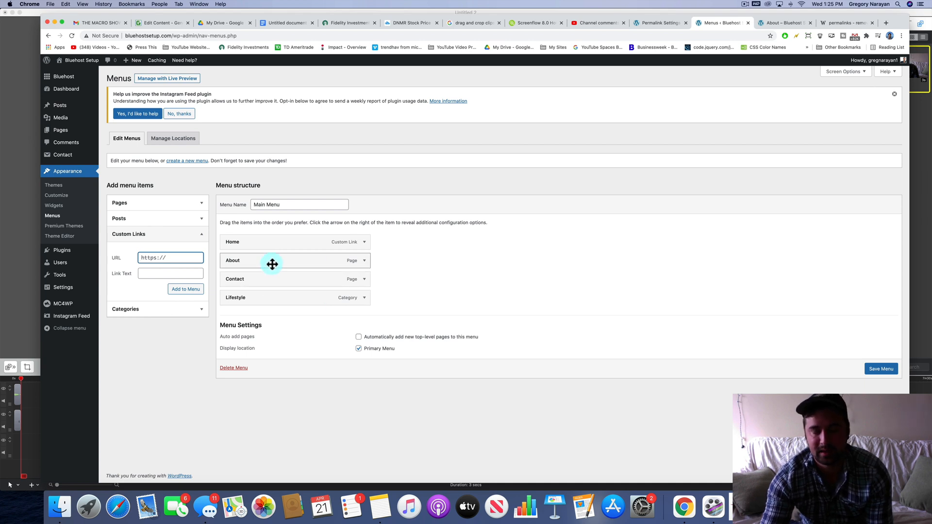
mouse_move(78, 60)
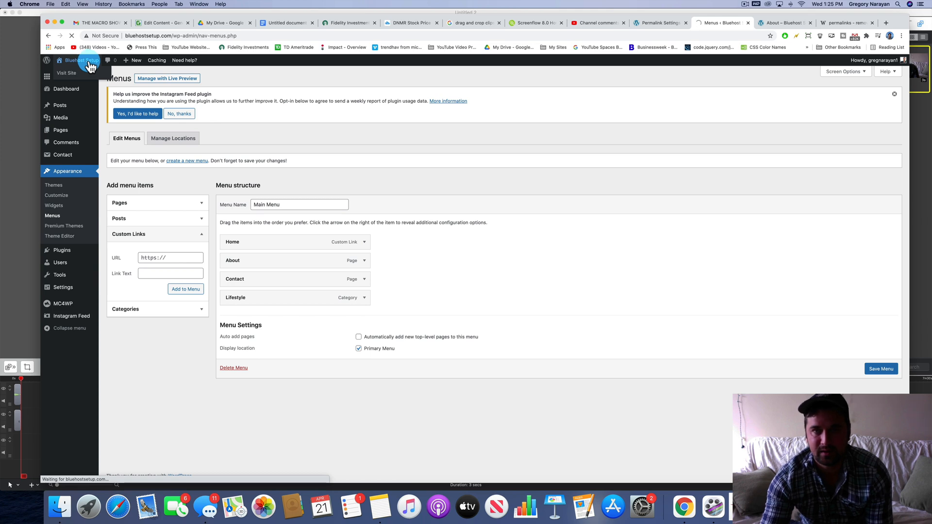
left_click(67, 73)
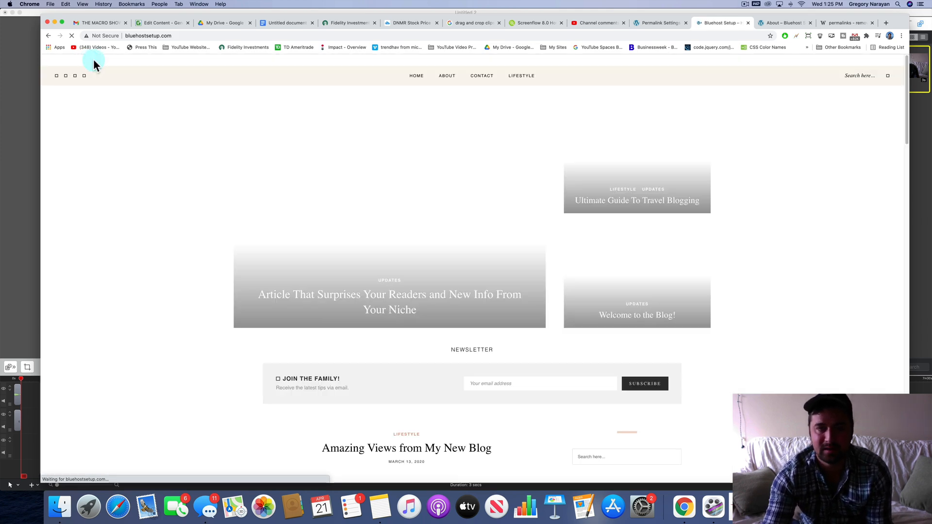